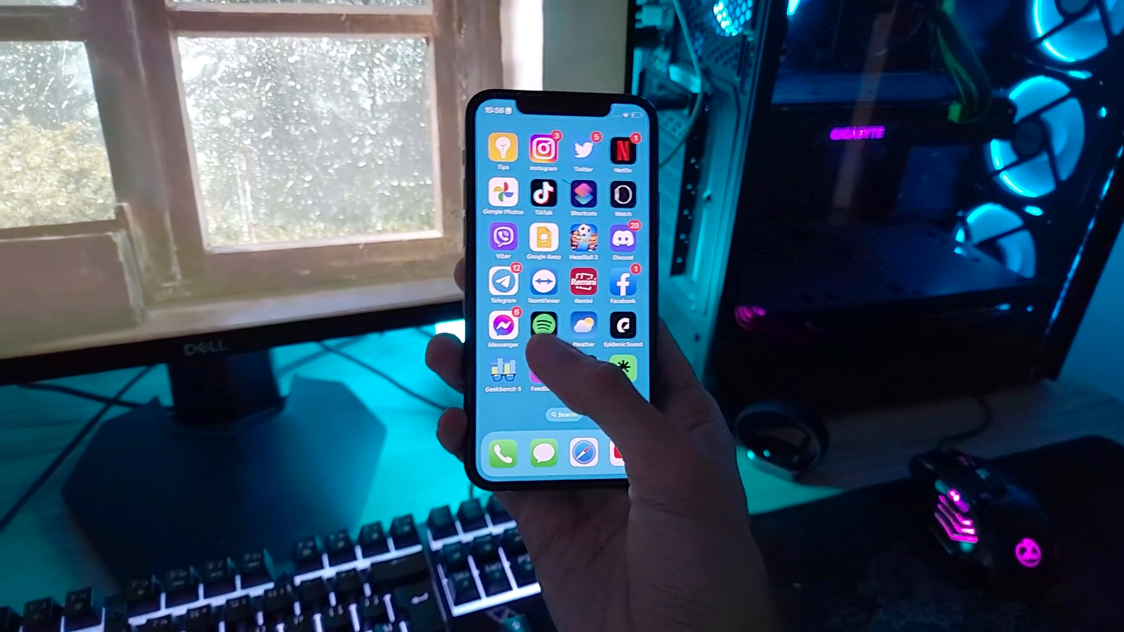
Add a new lock screen wallpaper and pick Clownfish from the Collections set.
{"action": "left_click", "coordinate": [545, 326]}
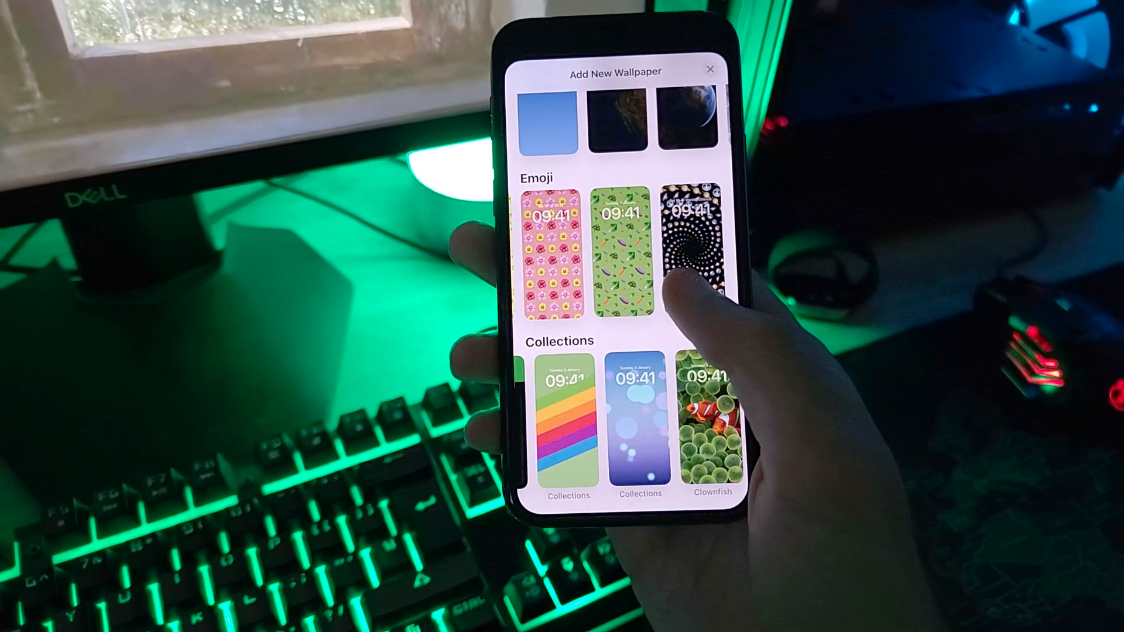
{"action": "left_click", "coordinate": [711, 423]}
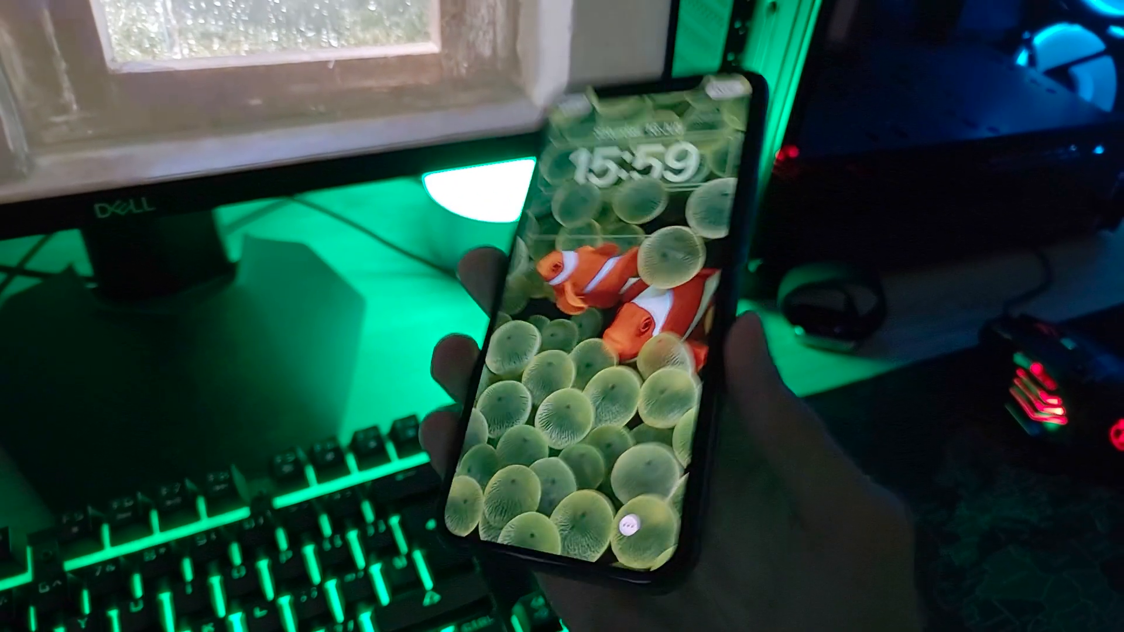